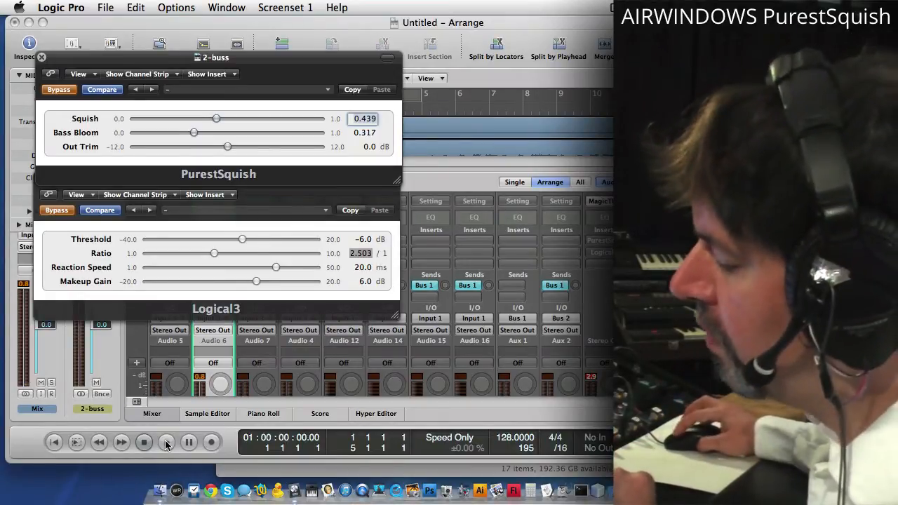
# Start song playback through the 2-buss PurestSquish and Logical3 chain
pyautogui.click(166, 442)
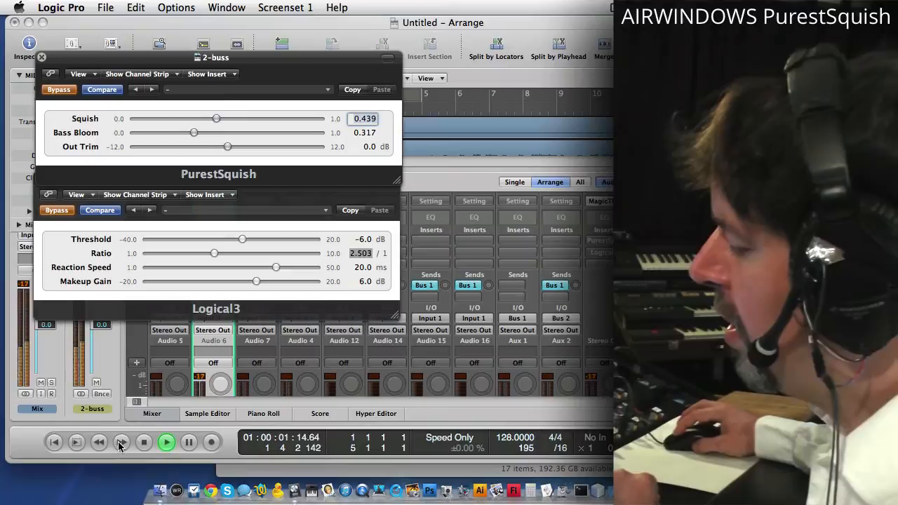
pyautogui.click(166, 442)
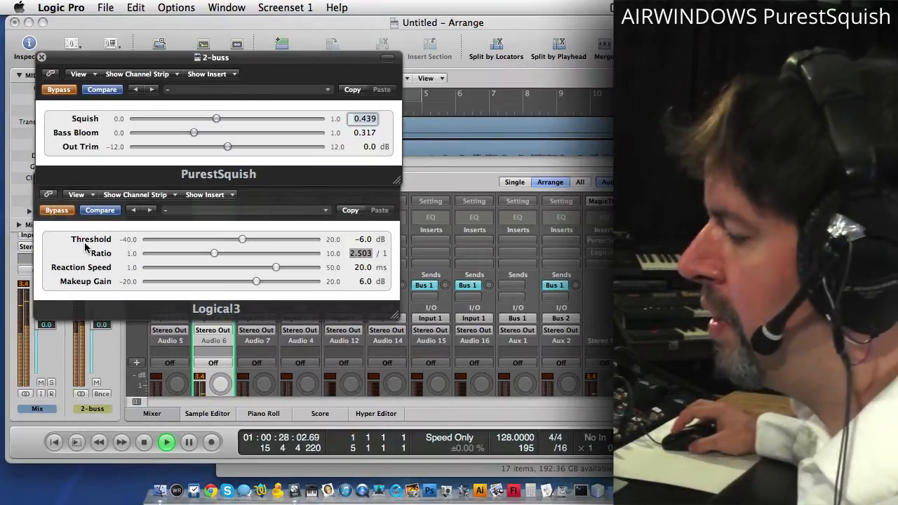
# Drag PurestSquish's Bass Bloom slider down to 0.0
pyautogui.moveTo(194, 133); pyautogui.dragTo(135, 132)
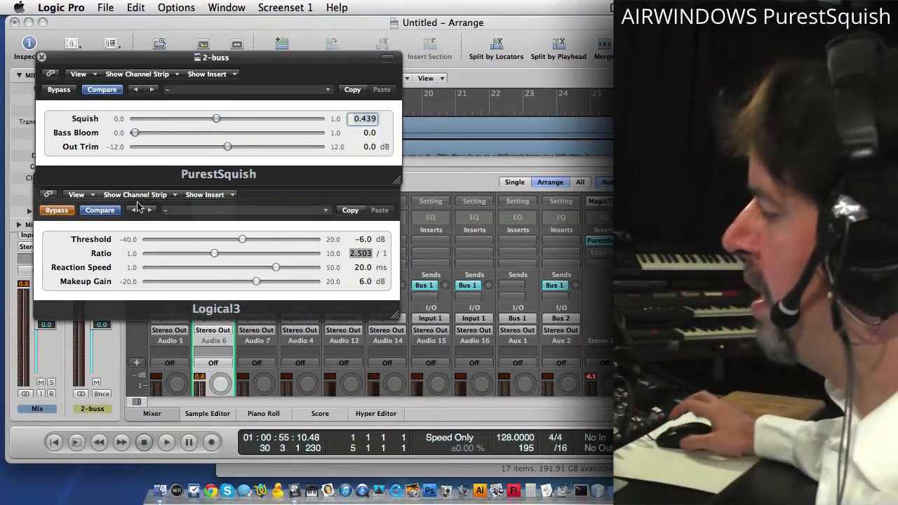
pyautogui.click(59, 89)
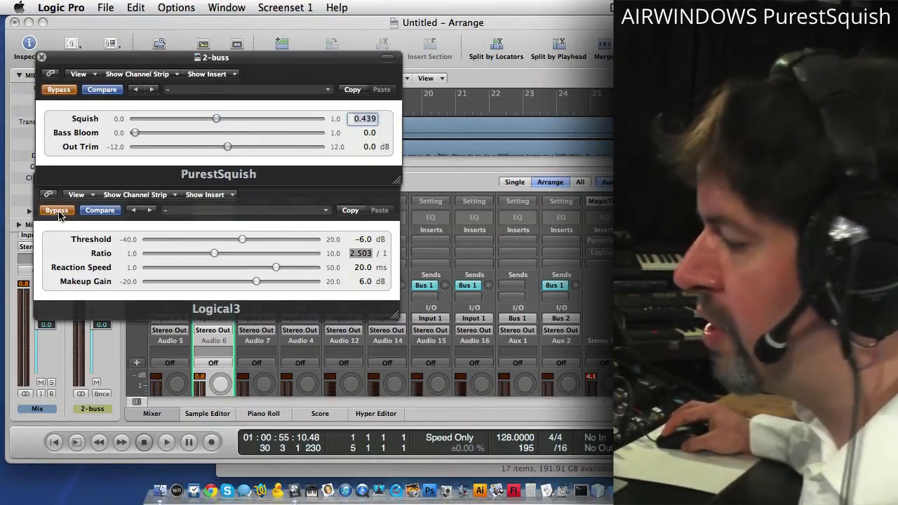
pyautogui.click(167, 442)
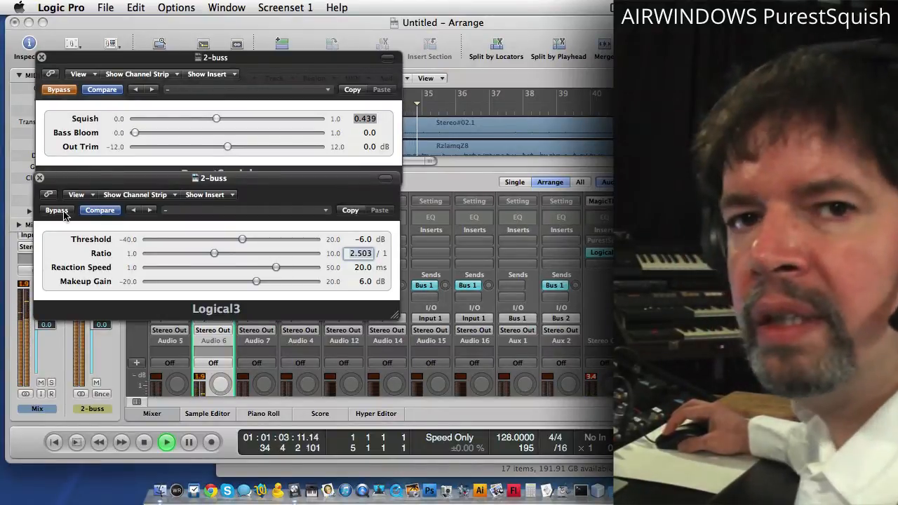
pyautogui.click(59, 89)
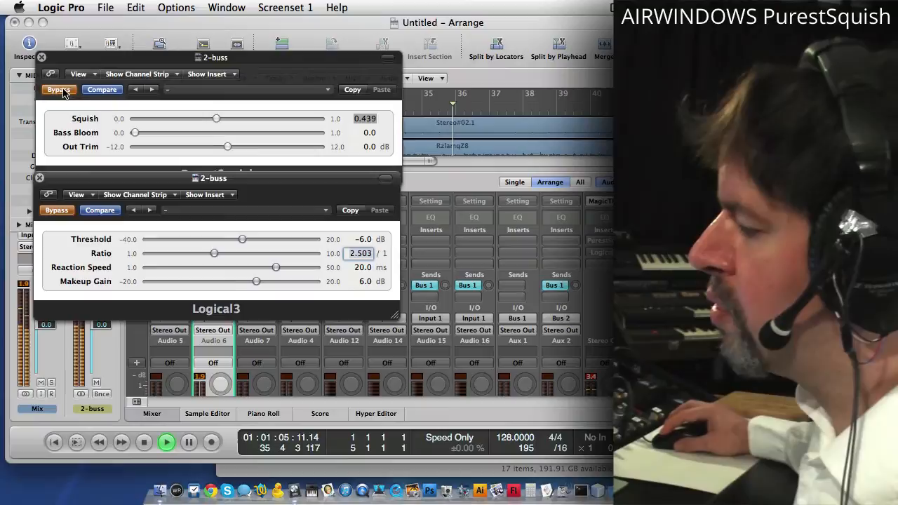
pyautogui.click(59, 89)
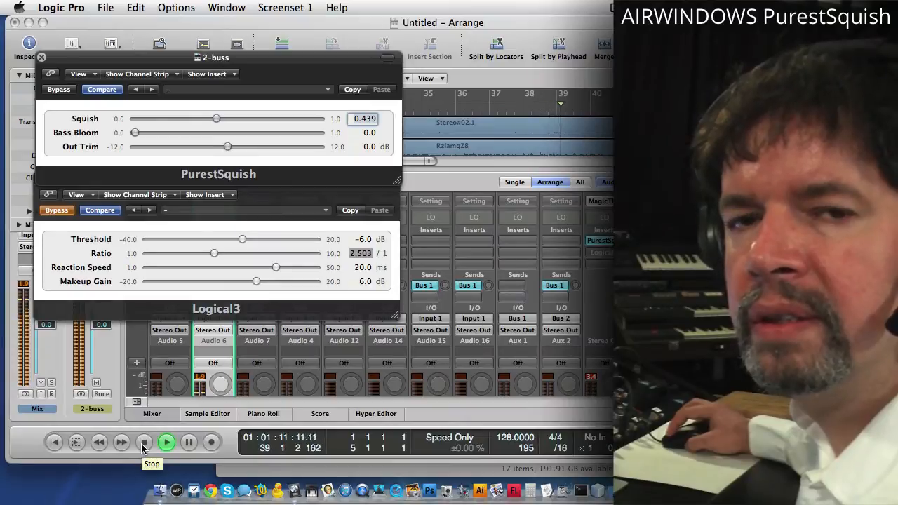
pyautogui.click(144, 442)
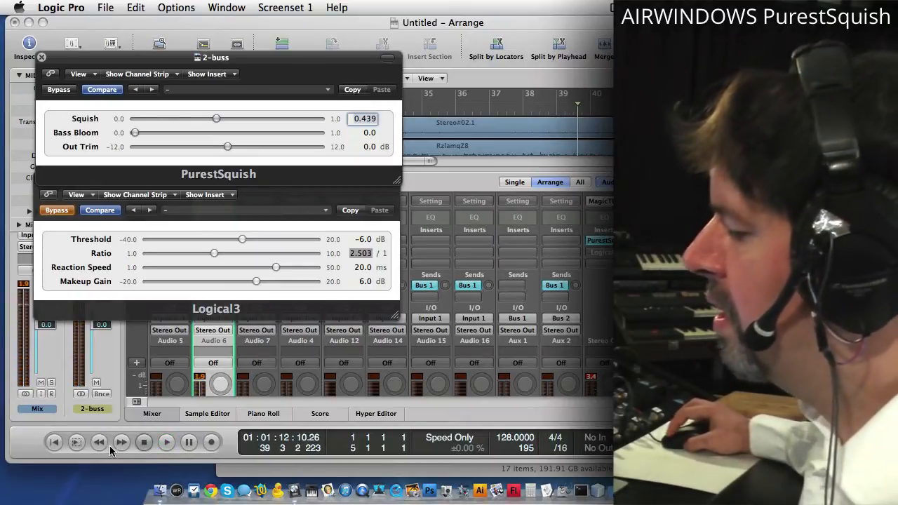
# Rewind the song position to the very beginning
pyautogui.click(98, 442)
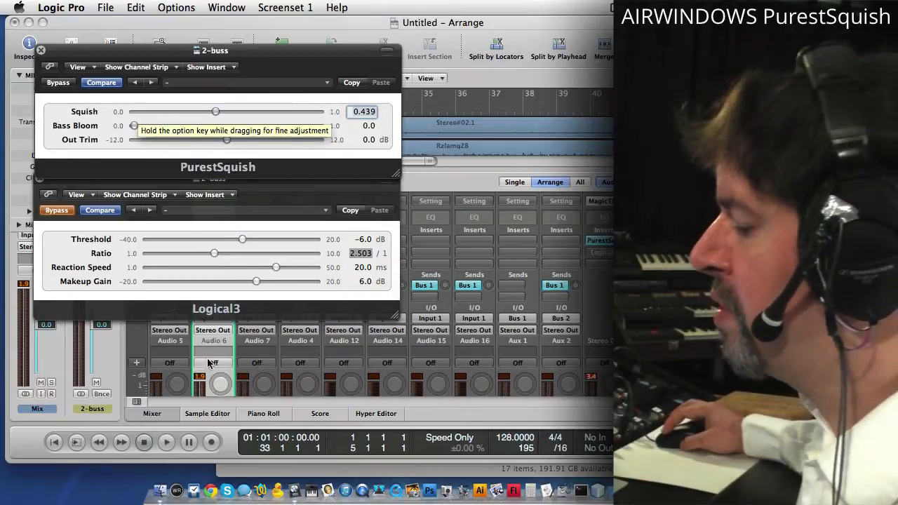
pyautogui.moveTo(167, 447)
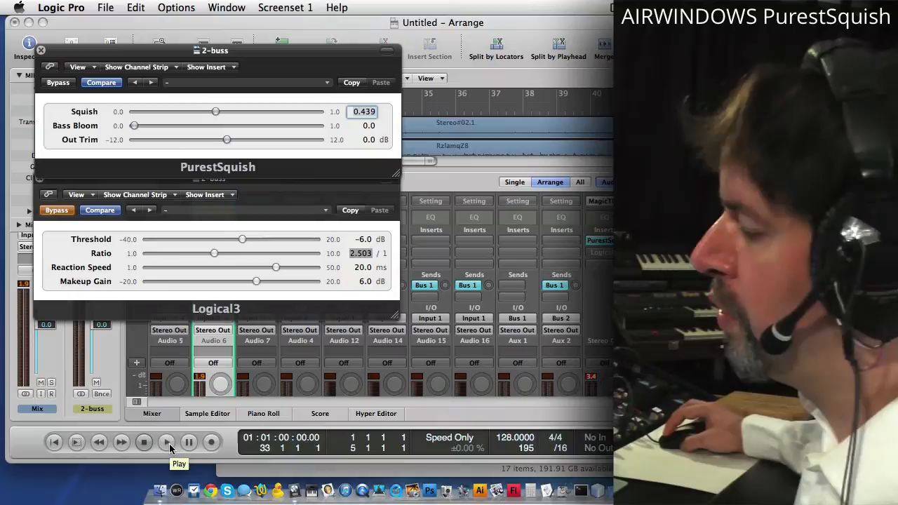
# Play the song, sweeping Bass Bloom up to about 0.45 and settling near 0.36
pyautogui.click(166, 441)
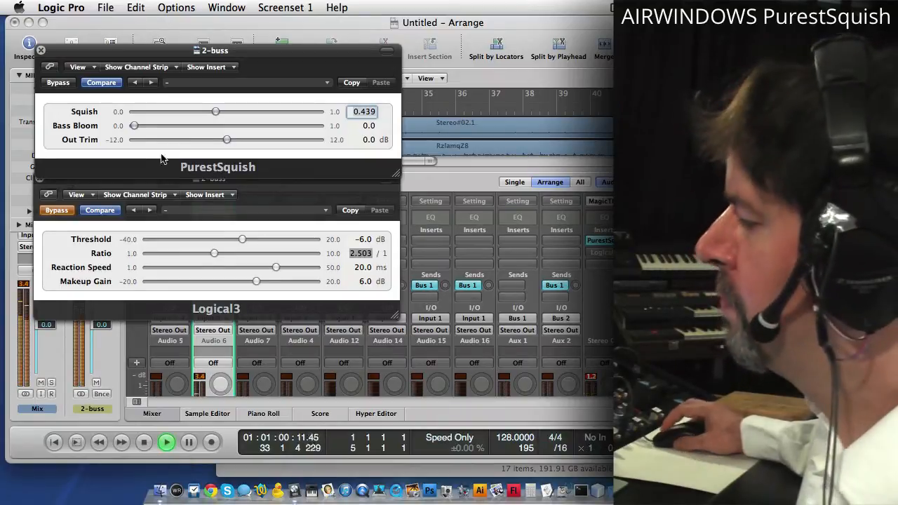
pyautogui.moveTo(133, 125); pyautogui.dragTo(138, 125)
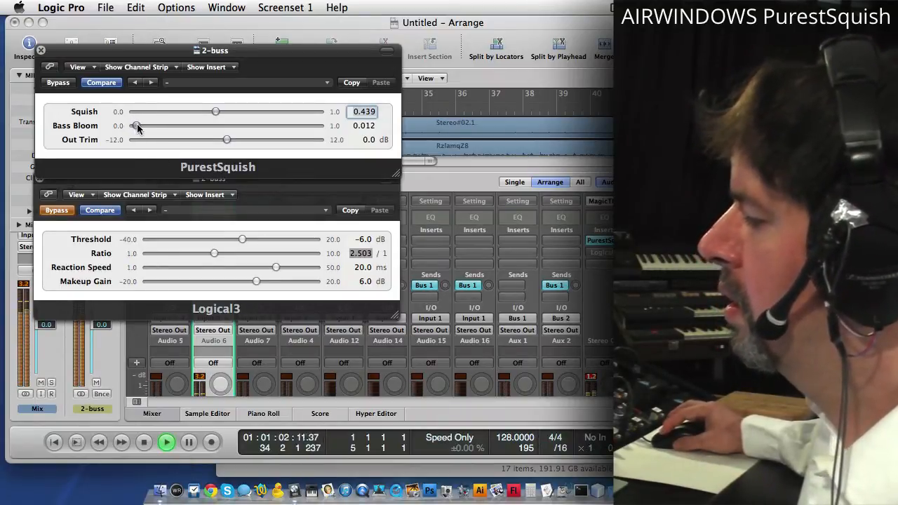
pyautogui.moveTo(138, 126); pyautogui.dragTo(182, 126)
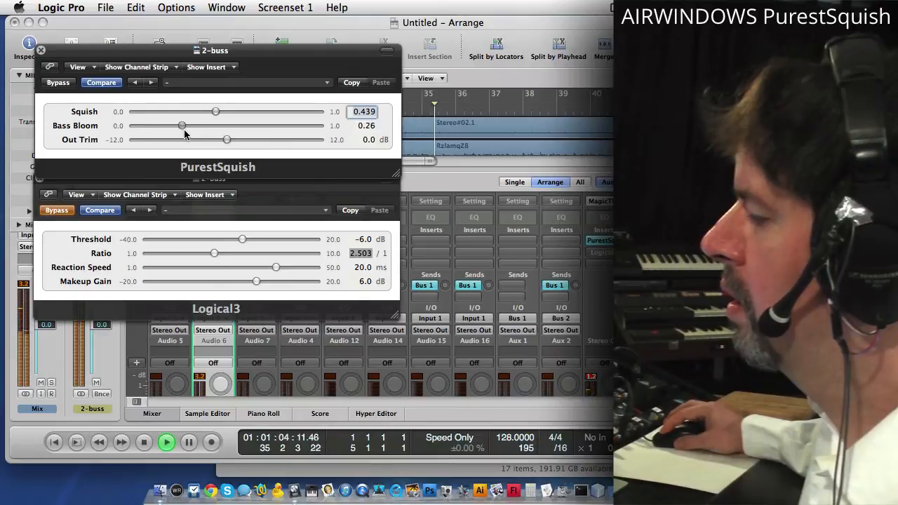
pyautogui.moveTo(182, 126); pyautogui.dragTo(207, 125)
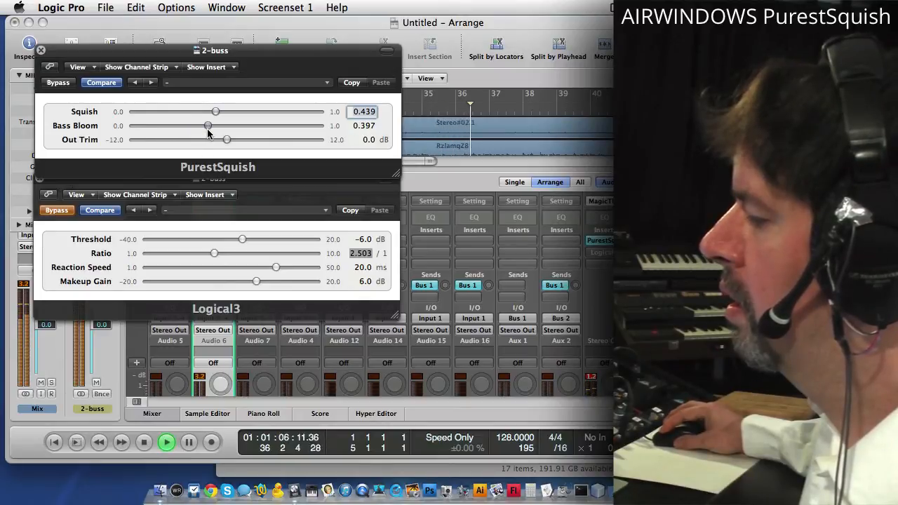
pyautogui.moveTo(207, 126); pyautogui.dragTo(217, 125)
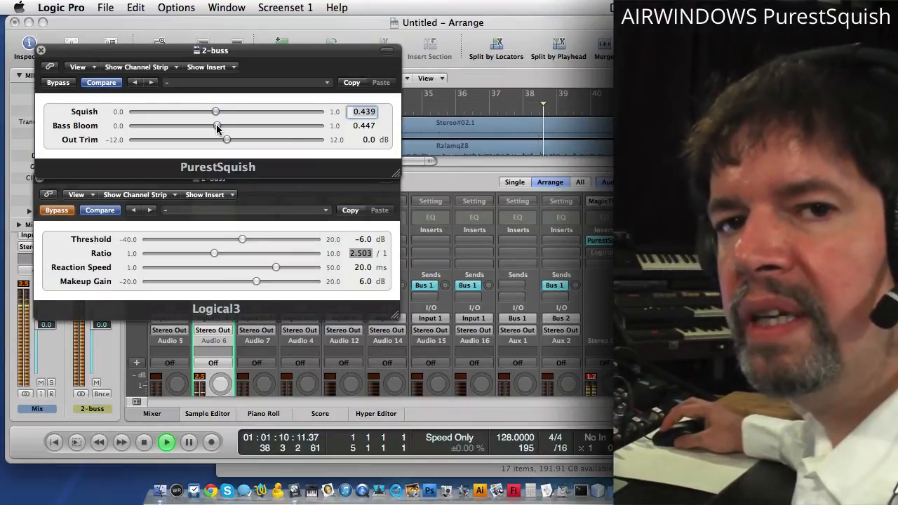
pyautogui.moveTo(226, 125); pyautogui.dragTo(186, 126)
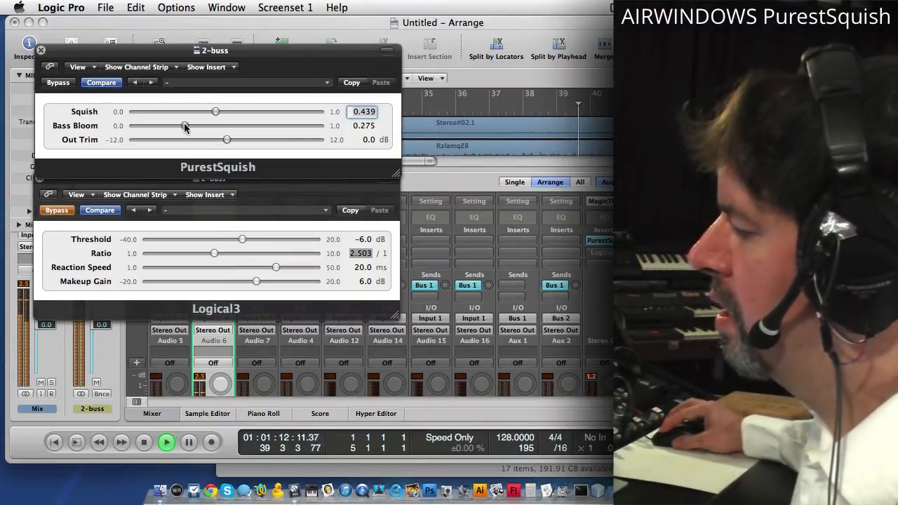
pyautogui.moveTo(185, 126); pyautogui.dragTo(181, 126)
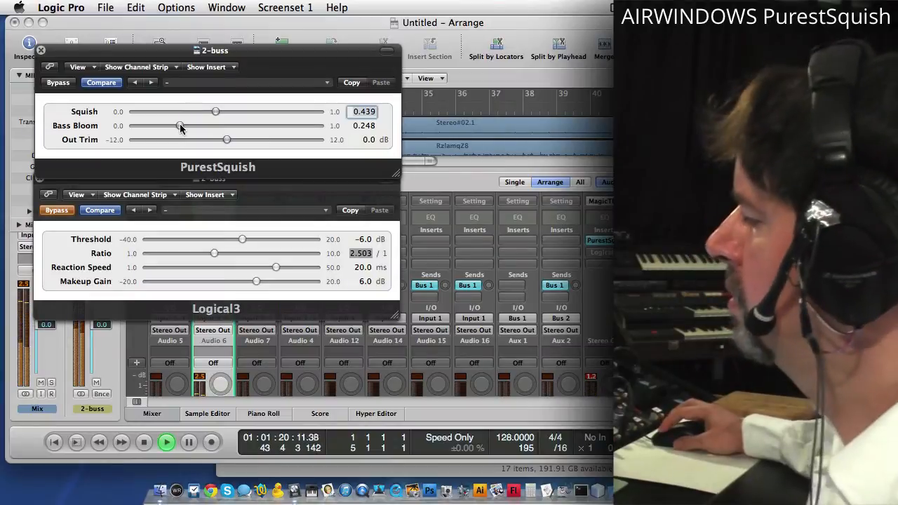
pyautogui.moveTo(181, 125); pyautogui.dragTo(203, 126)
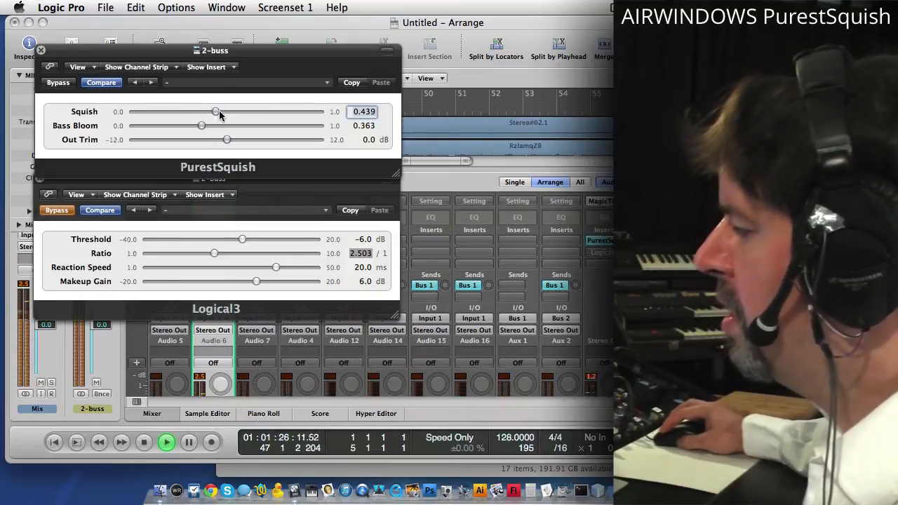
pyautogui.moveTo(216, 112)
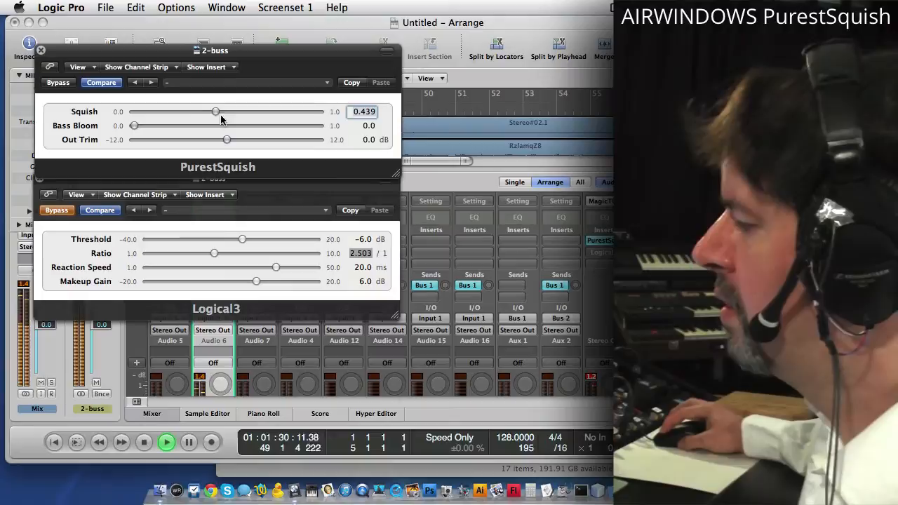
# Push PurestSquish's Squish from about 0.7 up to nearly maximum, around 0.98
pyautogui.moveTo(216, 112); pyautogui.dragTo(263, 111)
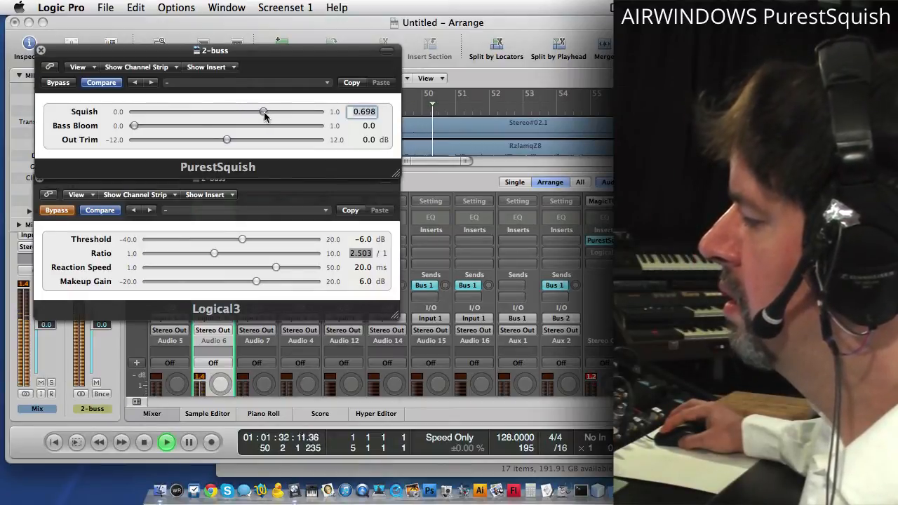
pyautogui.moveTo(263, 113); pyautogui.dragTo(298, 113)
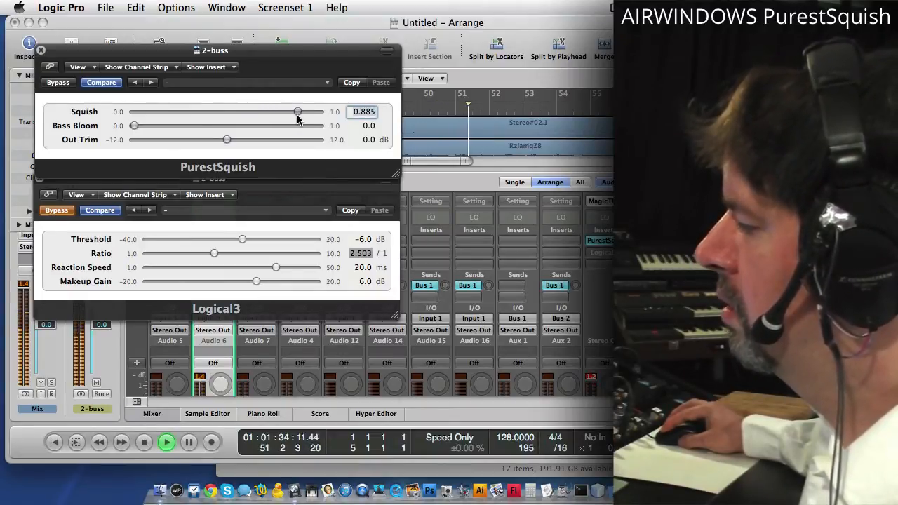
pyautogui.moveTo(298, 112); pyautogui.dragTo(289, 112)
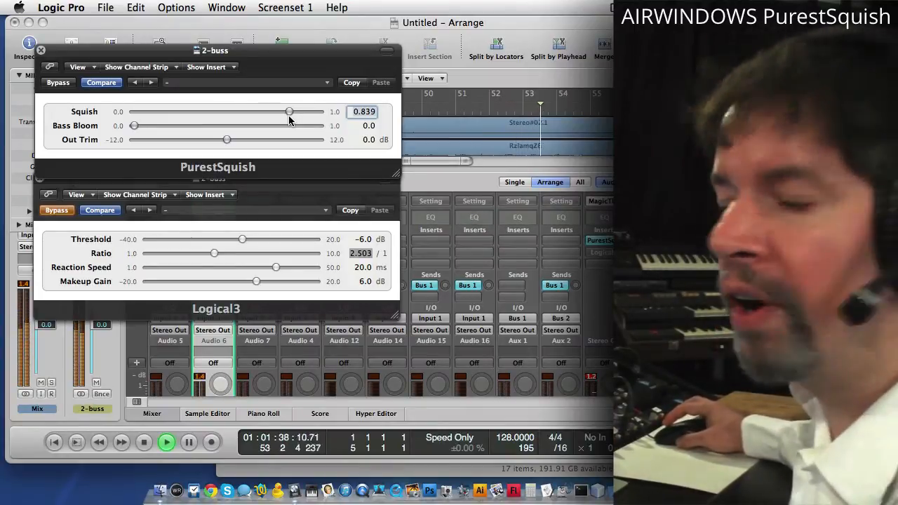
pyautogui.moveTo(290, 111); pyautogui.dragTo(310, 112)
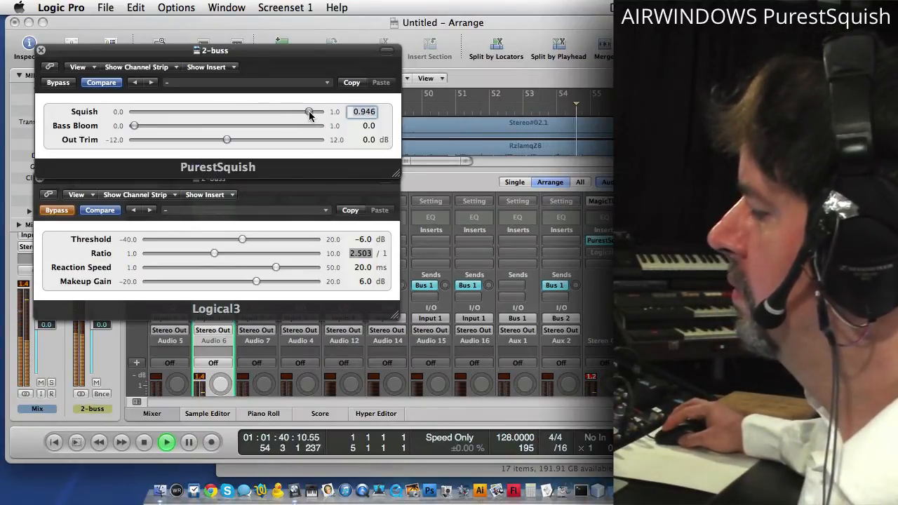
pyautogui.moveTo(309, 112); pyautogui.dragTo(316, 112)
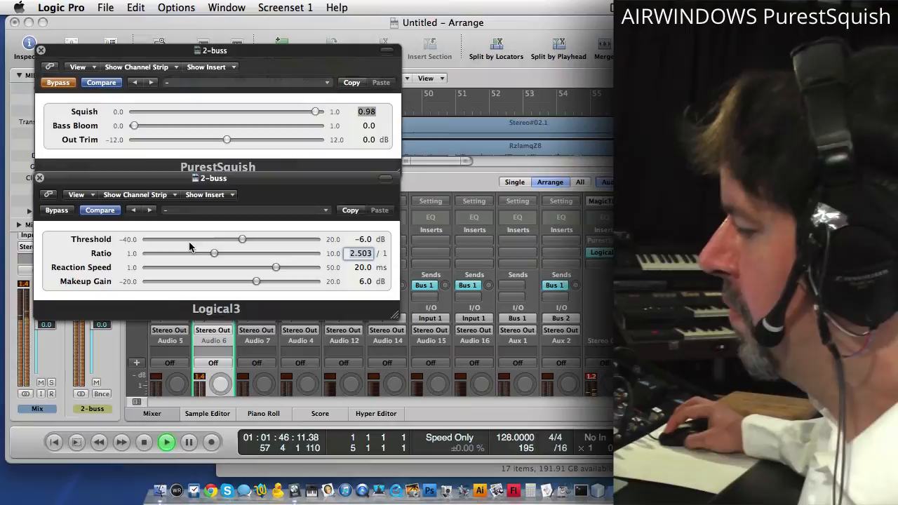
# Set Logical3 to -40 dB threshold, about 8.6:1 ratio and 1.24 ms reaction speed
pyautogui.moveTo(242, 240); pyautogui.dragTo(147, 239)
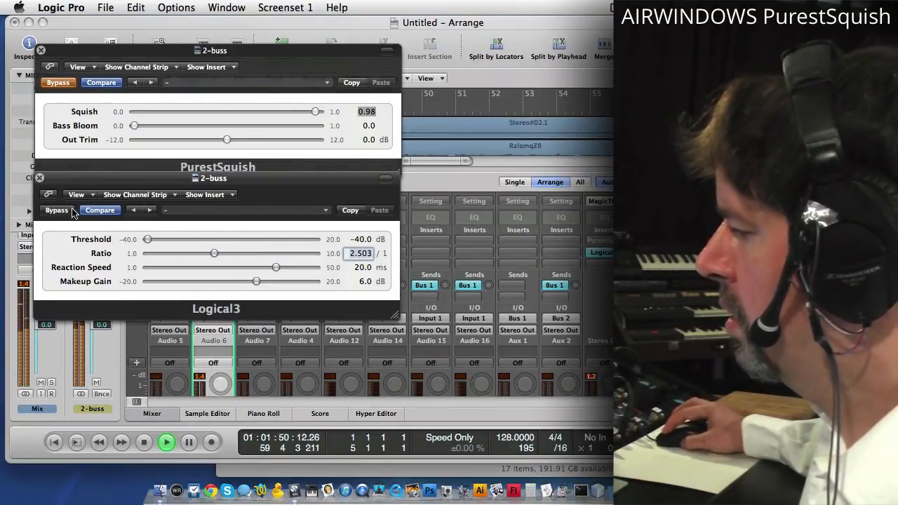
pyautogui.moveTo(214, 254); pyautogui.dragTo(287, 253)
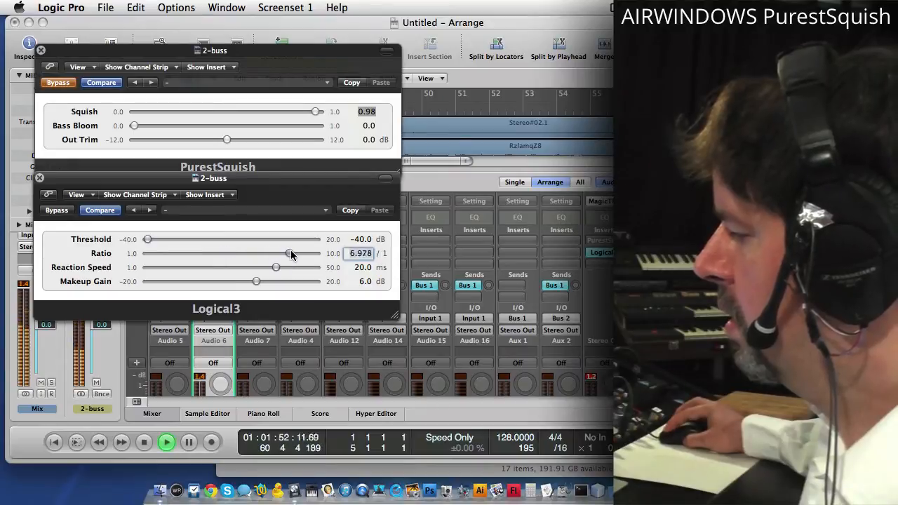
pyautogui.moveTo(288, 253); pyautogui.dragTo(301, 253)
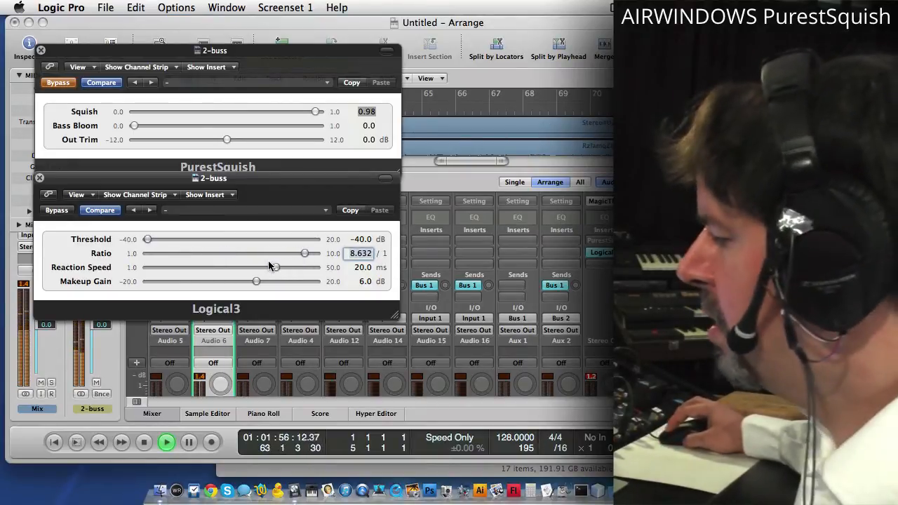
pyautogui.moveTo(274, 267); pyautogui.dragTo(158, 267)
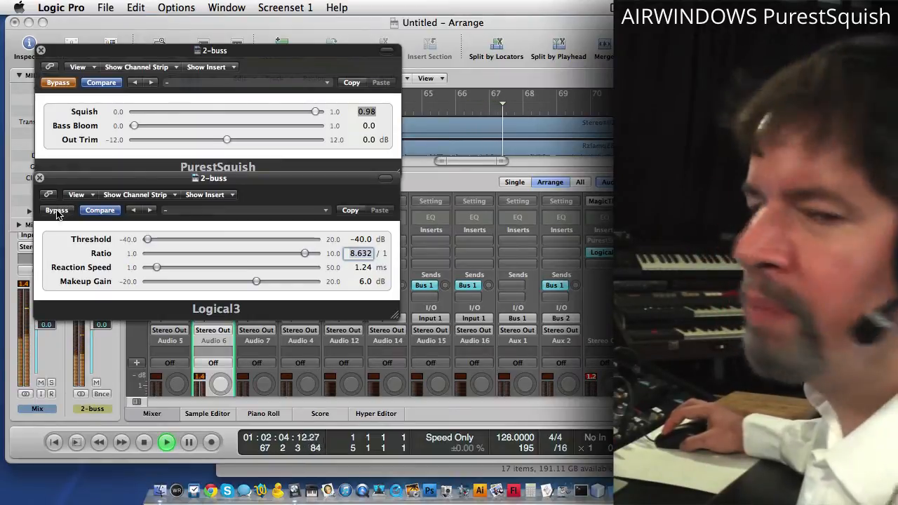
# Bypass Logical3 and back PurestSquish's Squish off to about 0.69
pyautogui.click(56, 210)
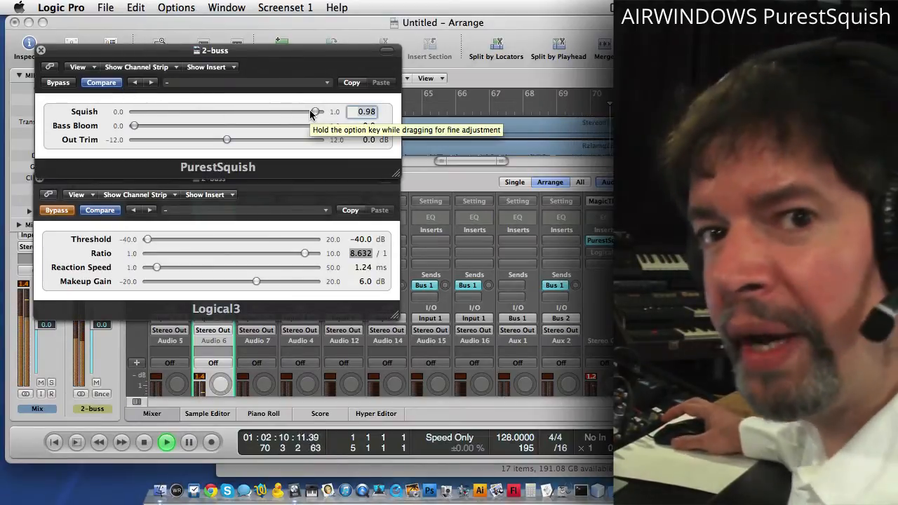
pyautogui.moveTo(315, 112); pyautogui.dragTo(306, 112)
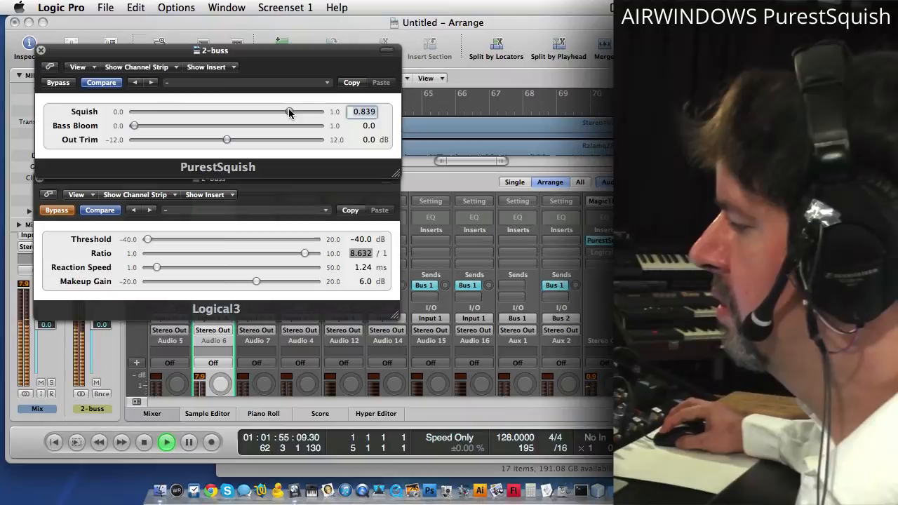
pyautogui.moveTo(288, 111); pyautogui.dragTo(265, 111)
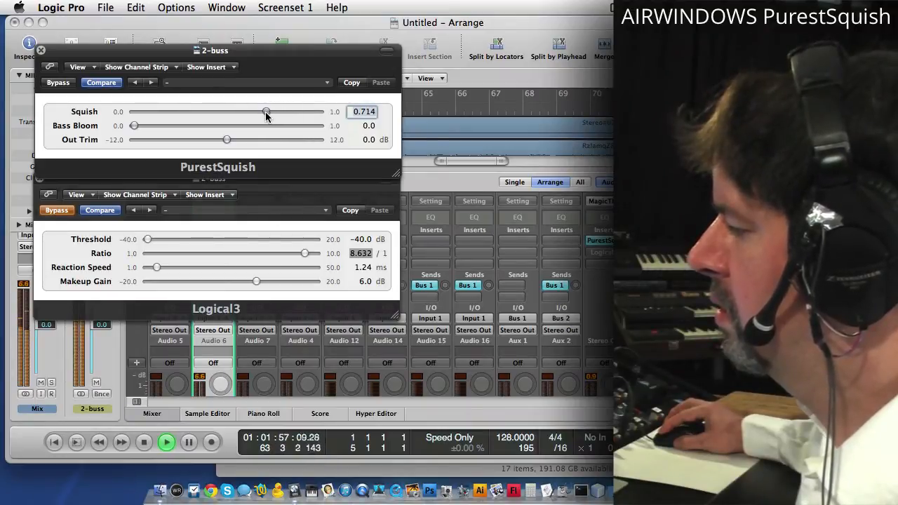
pyautogui.moveTo(267, 112); pyautogui.dragTo(262, 112)
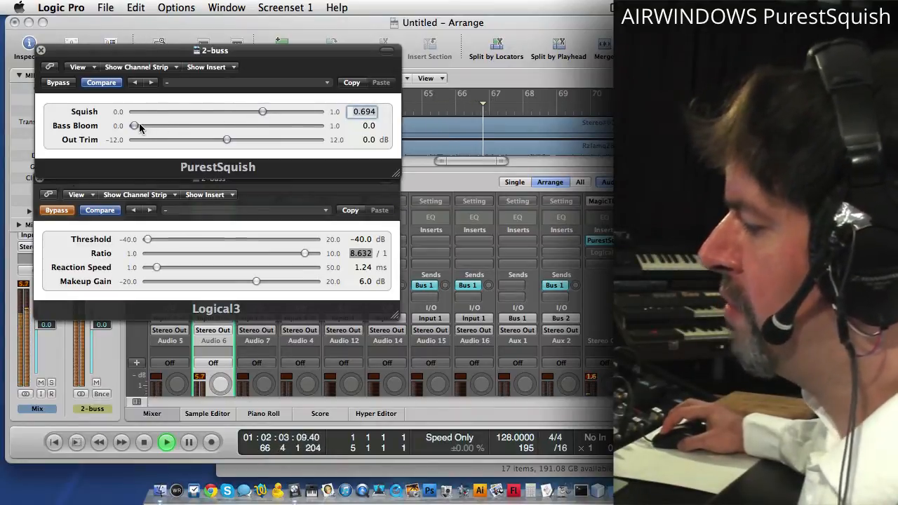
# Add Bass Bloom up to about 0.25, then lower Squish through 0.61 to zero
pyautogui.moveTo(136, 126); pyautogui.dragTo(137, 126)
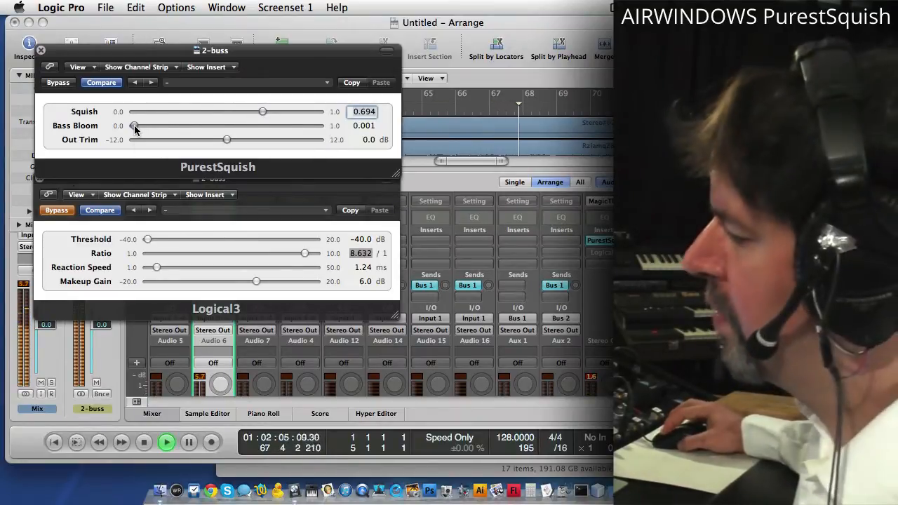
pyautogui.moveTo(136, 126); pyautogui.dragTo(156, 126)
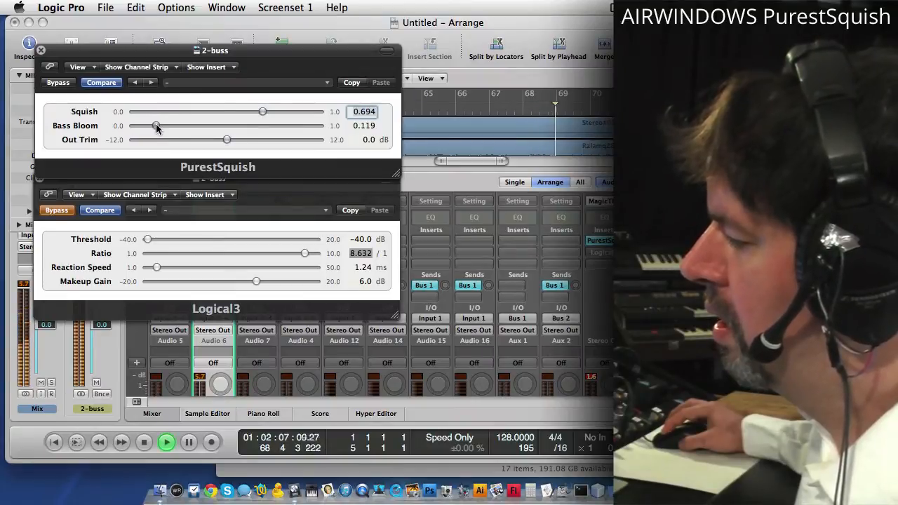
pyautogui.moveTo(156, 126); pyautogui.dragTo(172, 125)
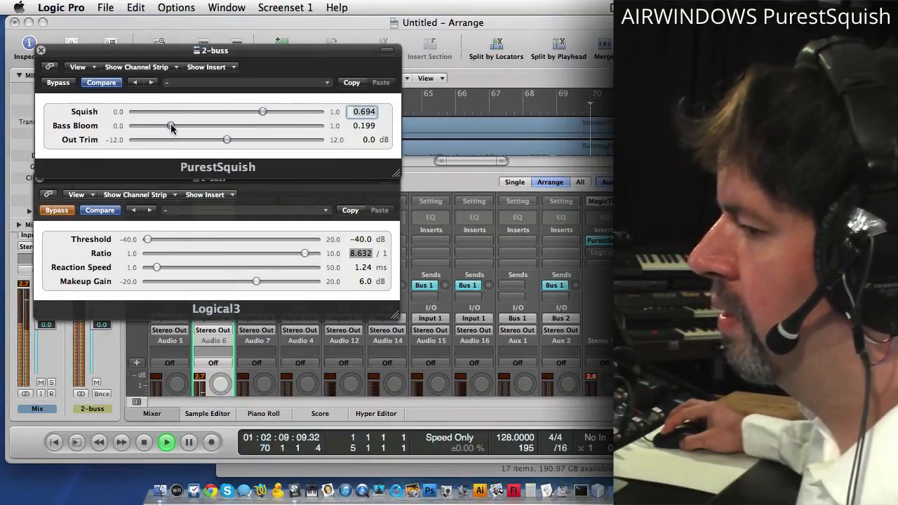
pyautogui.moveTo(171, 126); pyautogui.dragTo(162, 126)
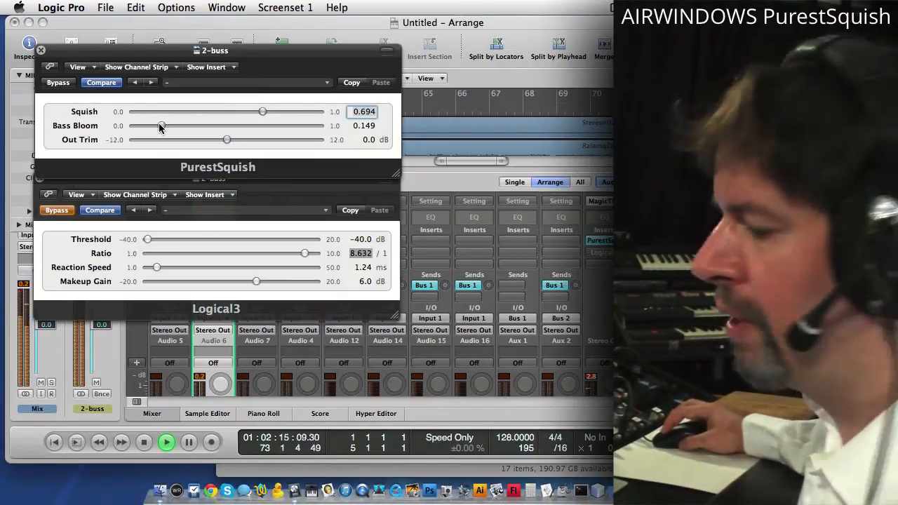
pyautogui.moveTo(159, 125); pyautogui.dragTo(182, 126)
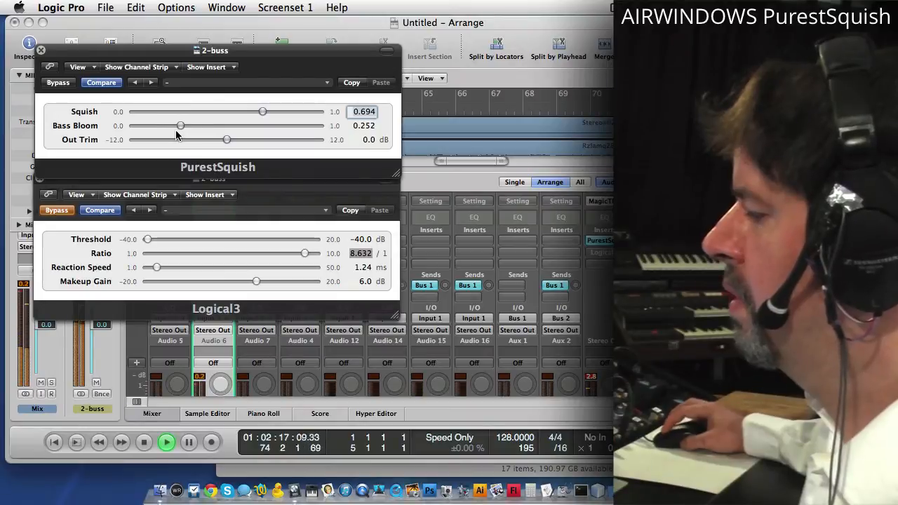
pyautogui.moveTo(262, 111); pyautogui.dragTo(247, 112)
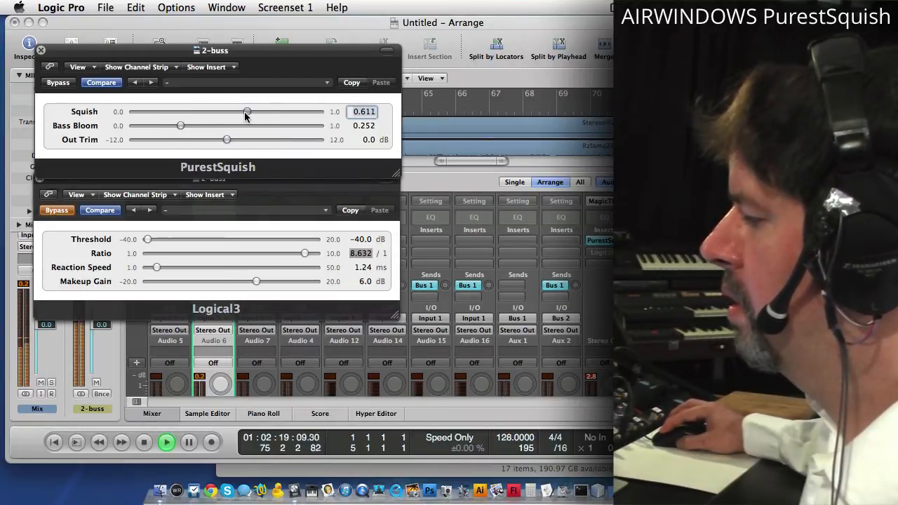
pyautogui.moveTo(246, 111); pyautogui.dragTo(228, 111)
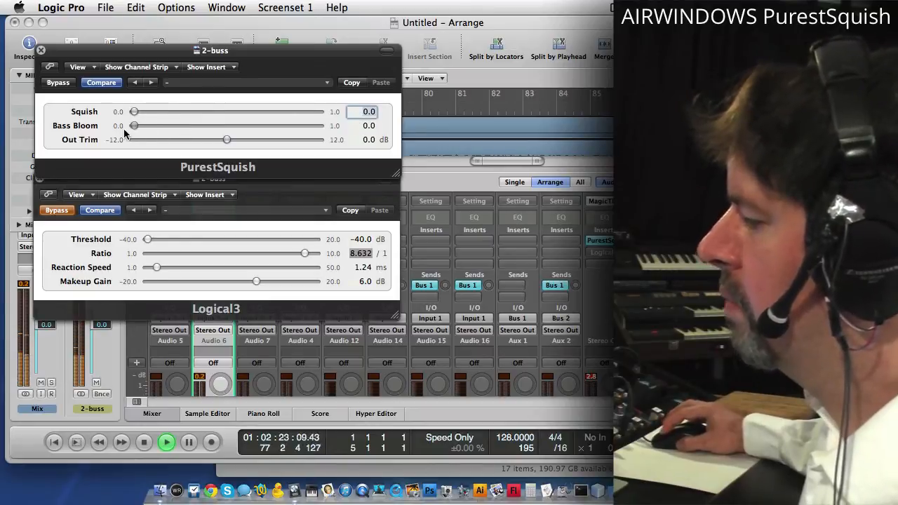
# Turn Bass Bloom fully up to 1.0 and bring Squish from zero to about 0.31
pyautogui.moveTo(134, 125); pyautogui.dragTo(317, 126)
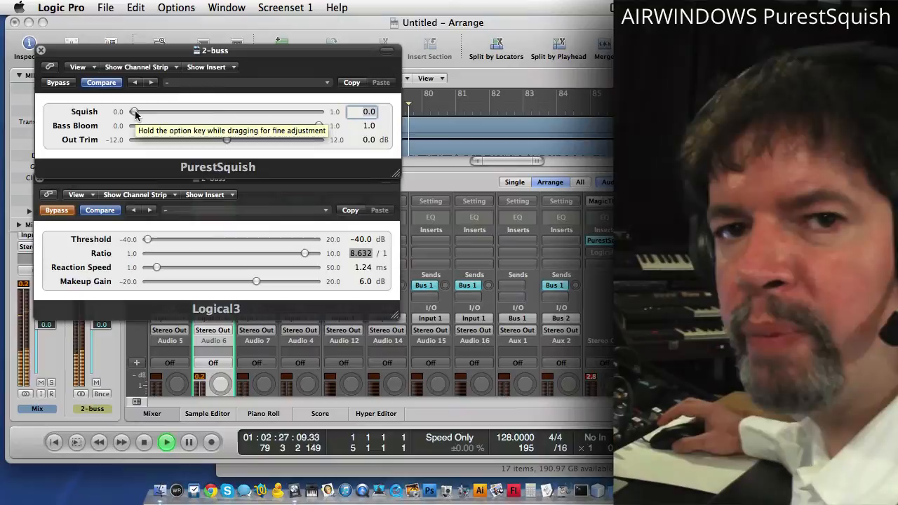
pyautogui.moveTo(137, 112); pyautogui.dragTo(139, 111)
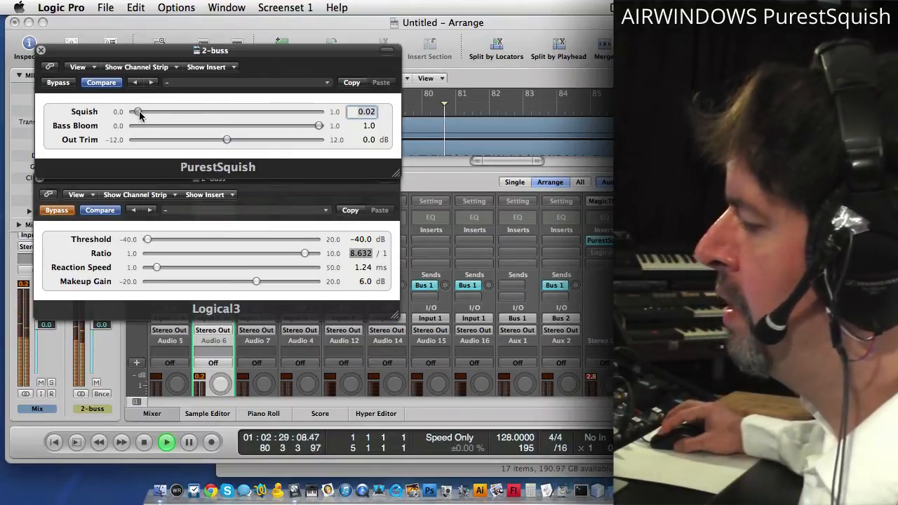
pyautogui.moveTo(138, 111); pyautogui.dragTo(173, 111)
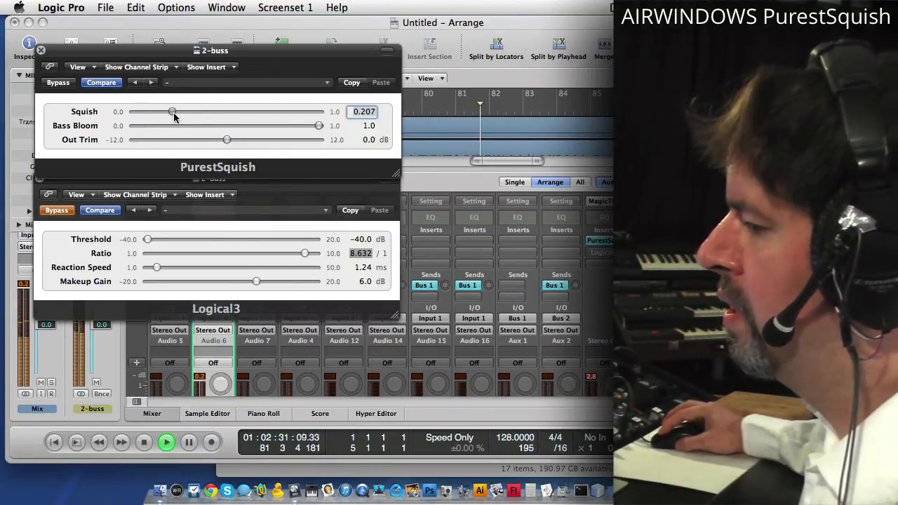
pyautogui.moveTo(173, 111); pyautogui.dragTo(190, 112)
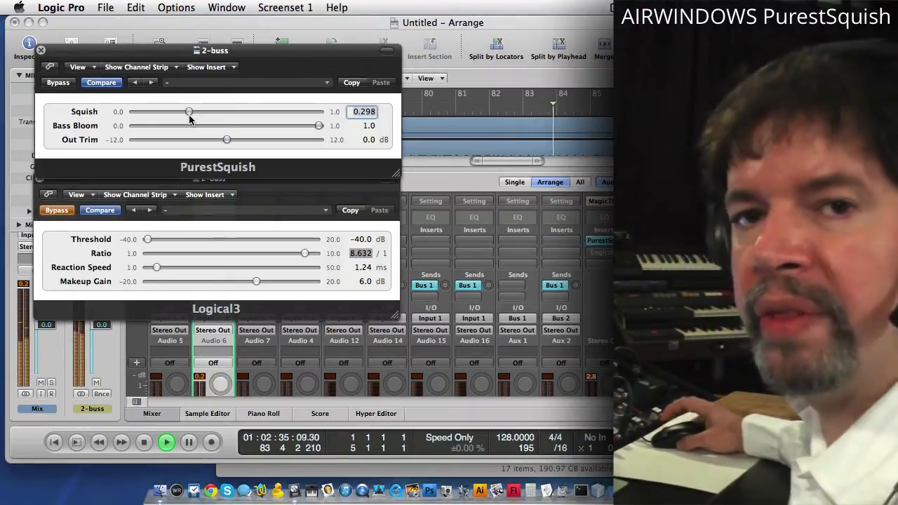
pyautogui.moveTo(189, 112); pyautogui.dragTo(200, 112)
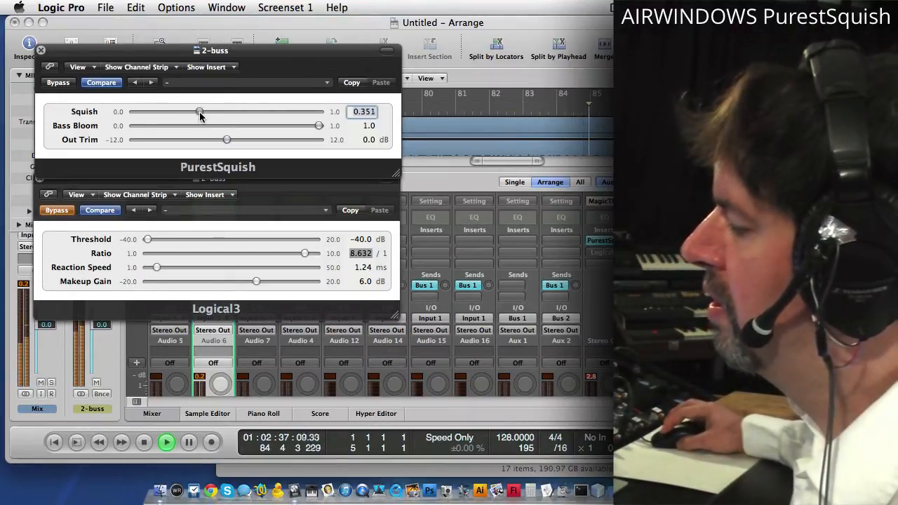
pyautogui.moveTo(200, 112); pyautogui.dragTo(197, 112)
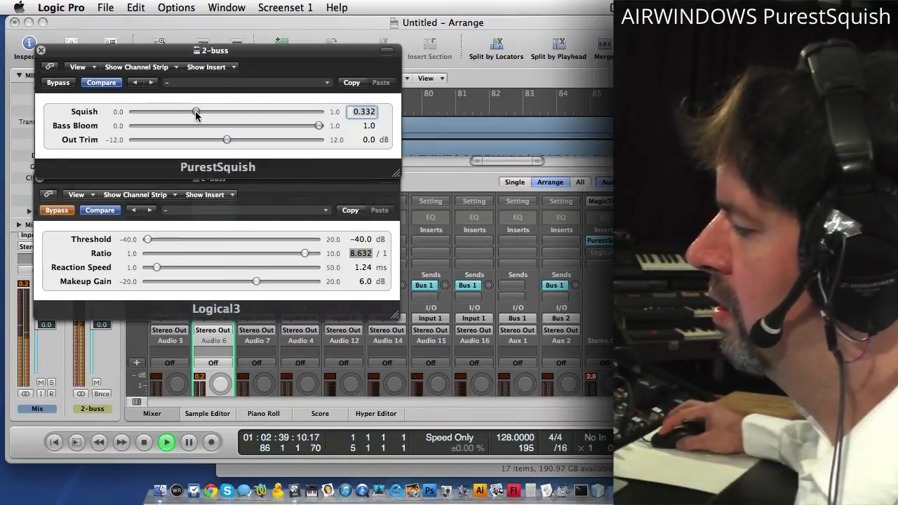
pyautogui.moveTo(196, 112); pyautogui.dragTo(192, 112)
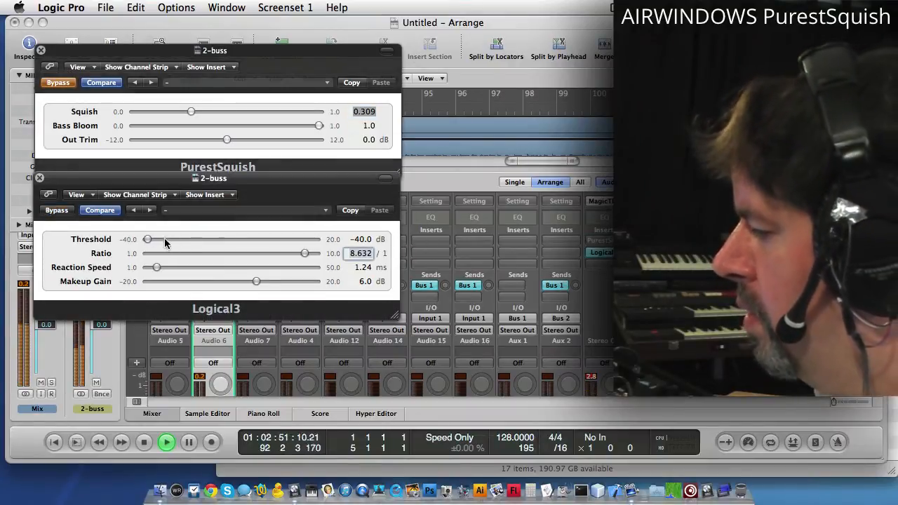
# Raise Logical3's threshold to about -19.87 dB and bypass Logical3
pyautogui.moveTo(148, 239); pyautogui.dragTo(203, 239)
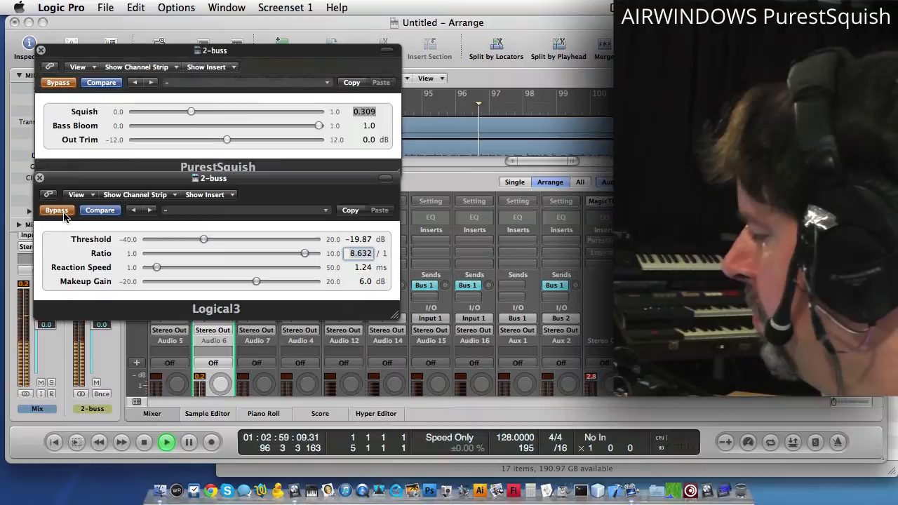
pyautogui.click(57, 82)
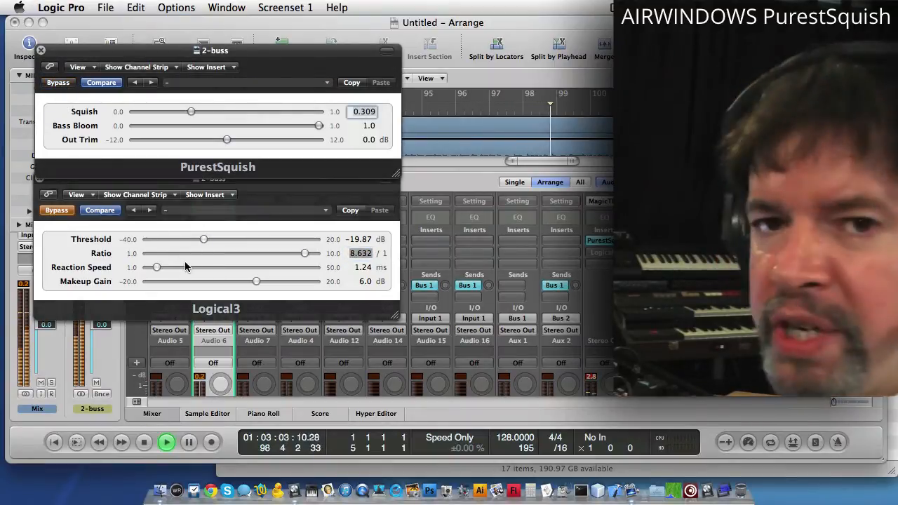
pyautogui.moveTo(183, 279)
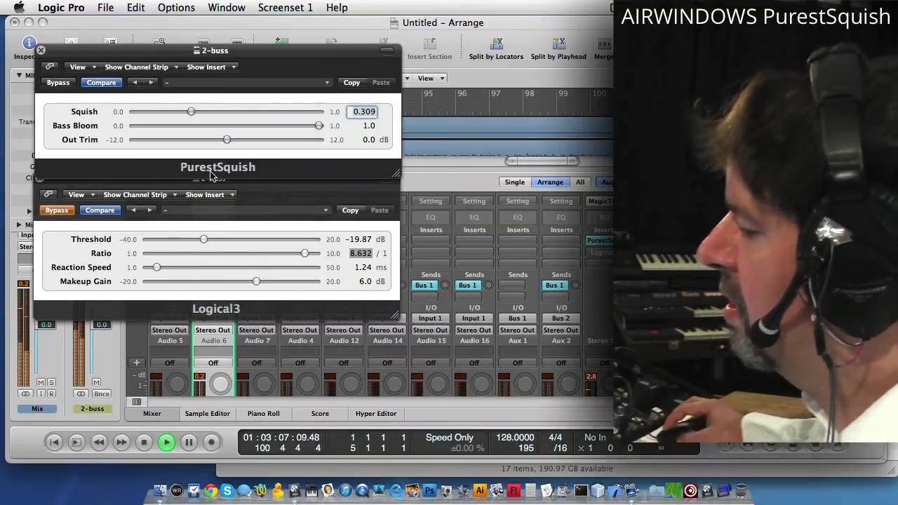
# Raise Squish to 0.39 and sweep Bass Bloom between 0.24 and 0.44, ending near 0.72
pyautogui.moveTo(190, 112); pyautogui.dragTo(207, 111)
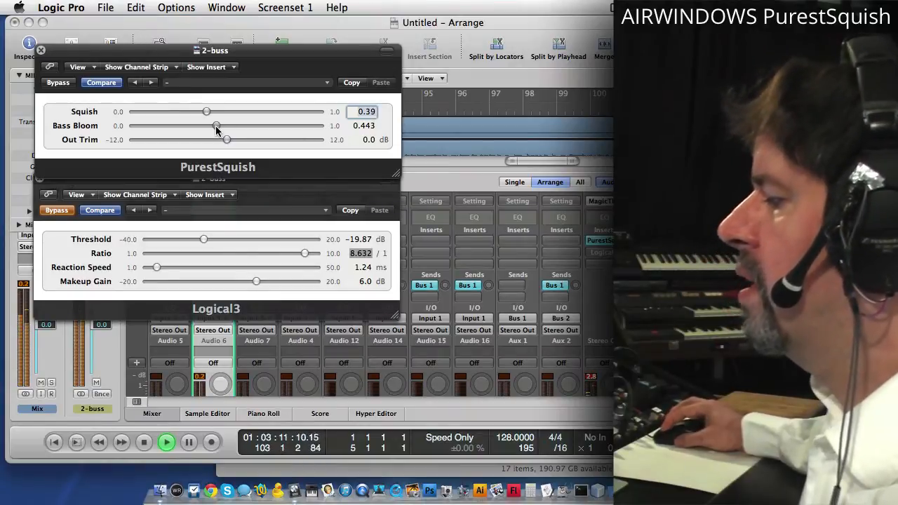
pyautogui.moveTo(218, 125); pyautogui.dragTo(215, 125)
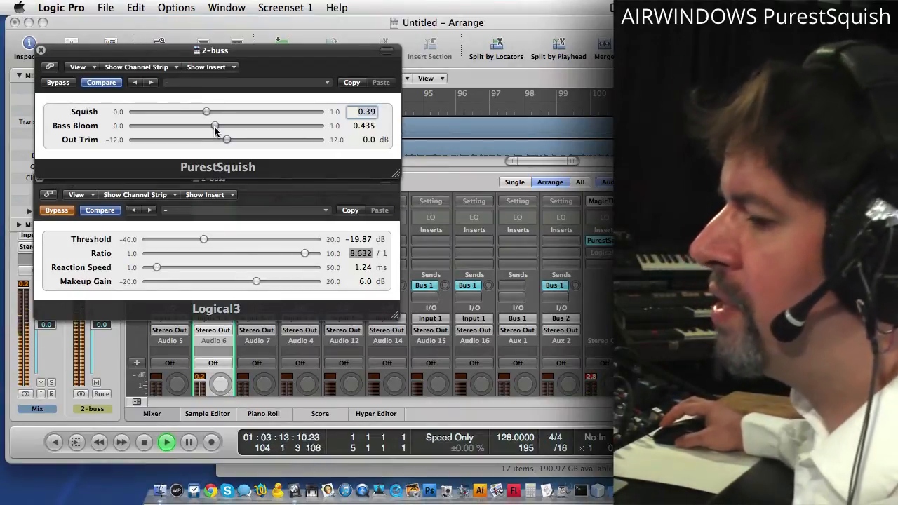
pyautogui.moveTo(215, 125); pyautogui.dragTo(216, 125)
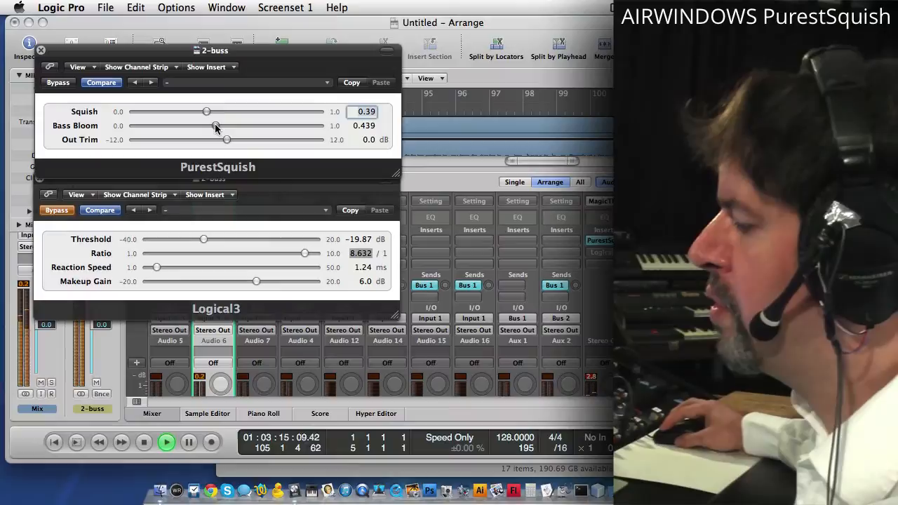
pyautogui.moveTo(215, 126); pyautogui.dragTo(178, 126)
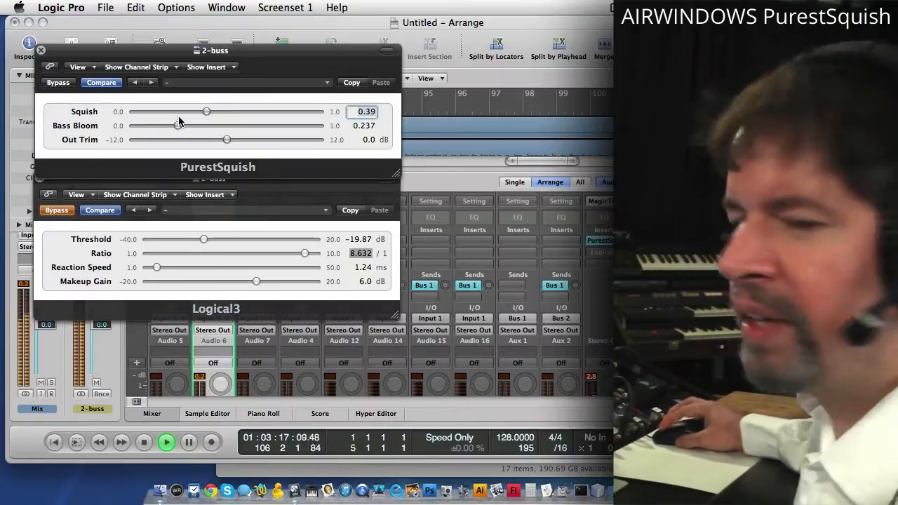
pyautogui.moveTo(176, 125); pyautogui.dragTo(219, 126)
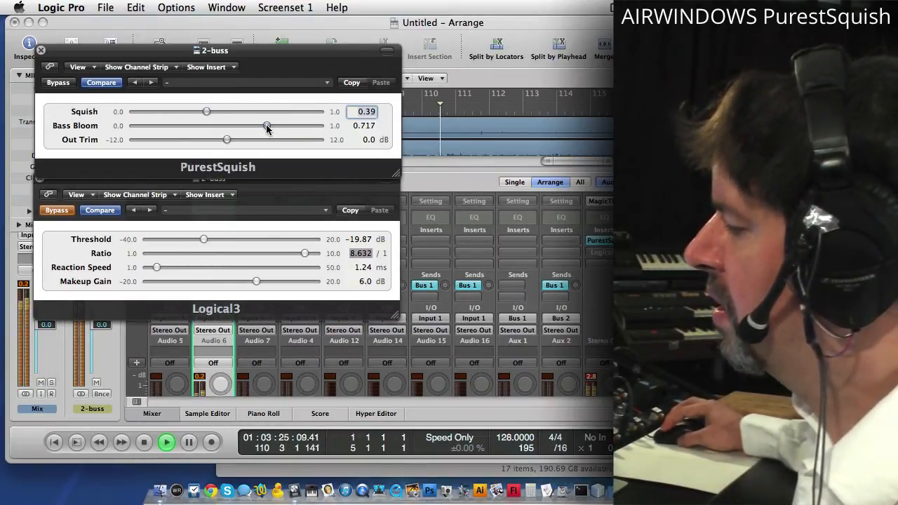
pyautogui.moveTo(207, 111); pyautogui.dragTo(221, 111)
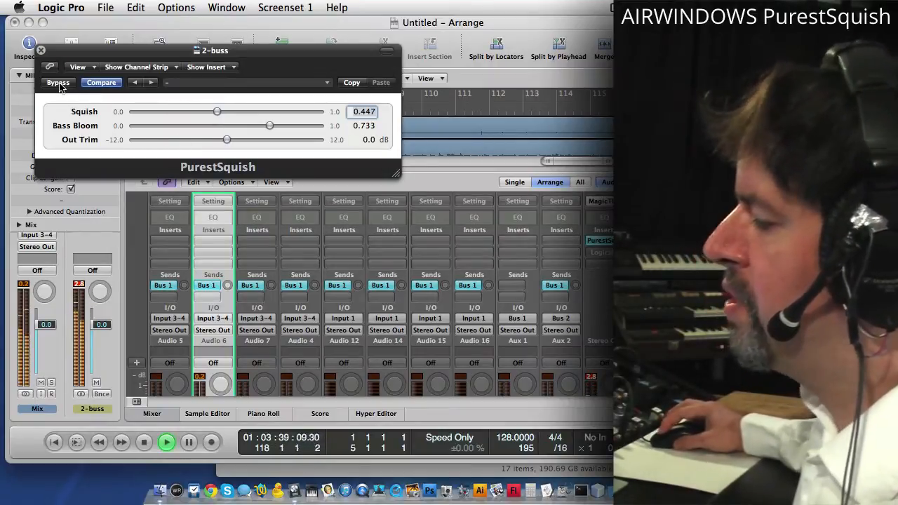
# Drop PurestSquish's Bass Bloom to 0.0 and Out Trim to -2.93 dB, then toggle bypass
pyautogui.moveTo(270, 125); pyautogui.dragTo(165, 125)
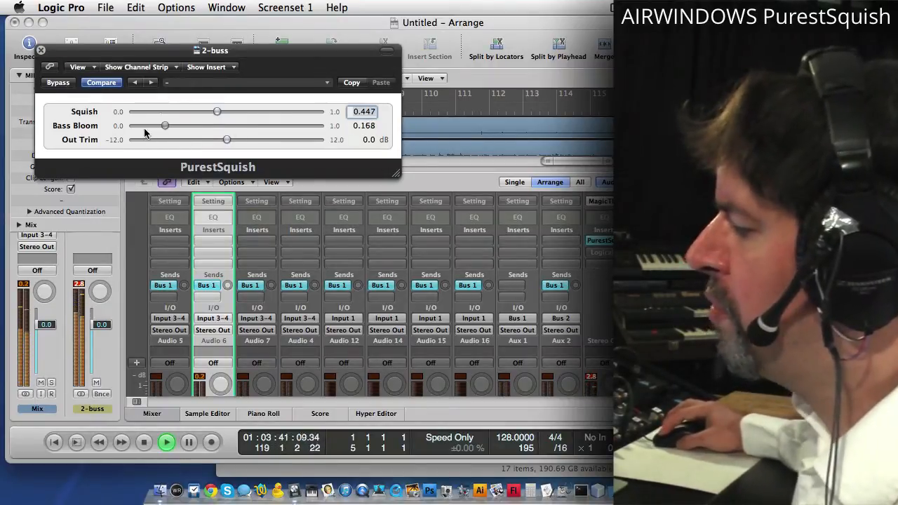
pyautogui.moveTo(164, 125); pyautogui.dragTo(134, 126)
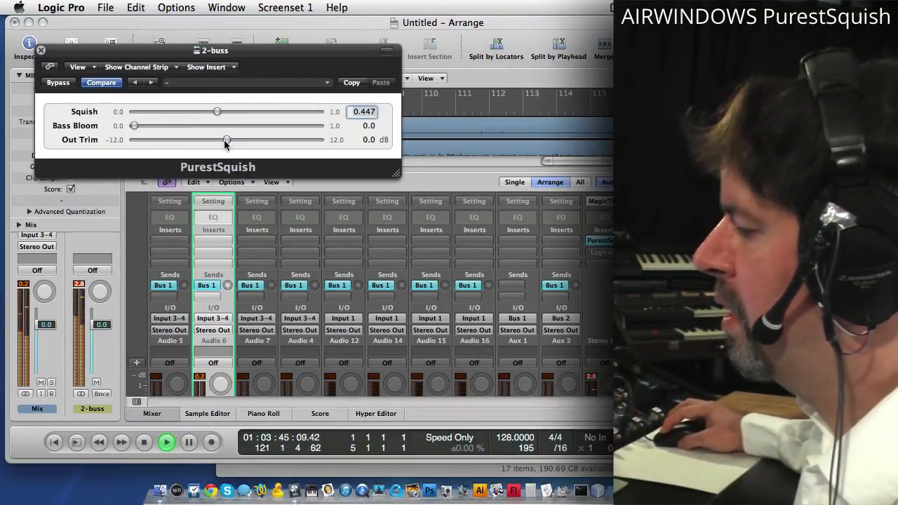
pyautogui.moveTo(227, 140); pyautogui.dragTo(214, 140)
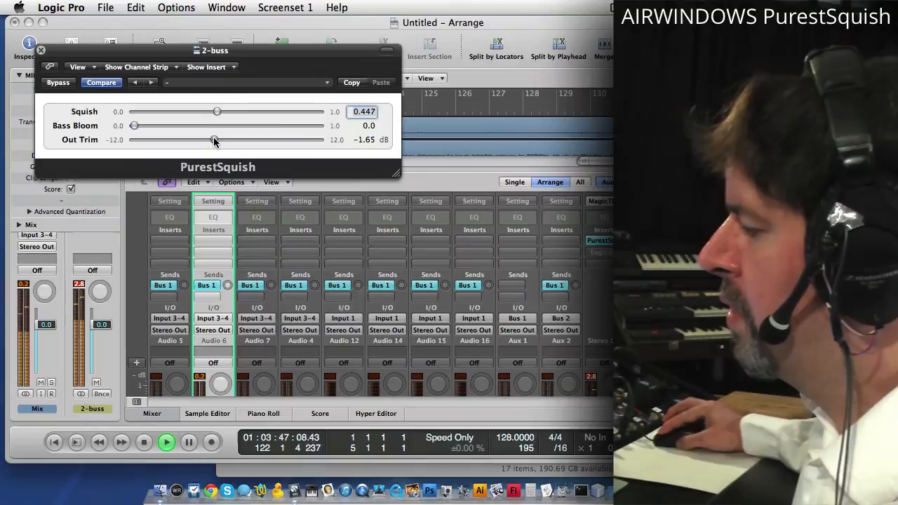
pyautogui.moveTo(215, 139); pyautogui.dragTo(204, 139)
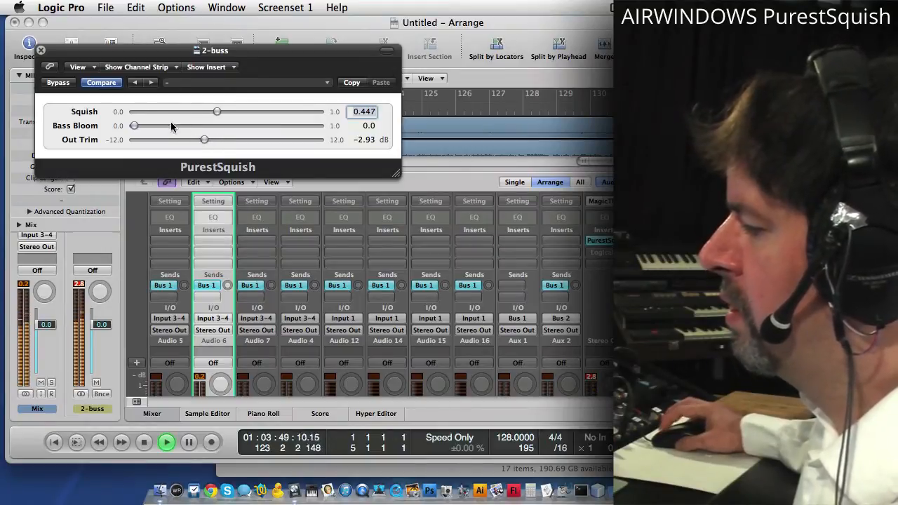
pyautogui.click(57, 82)
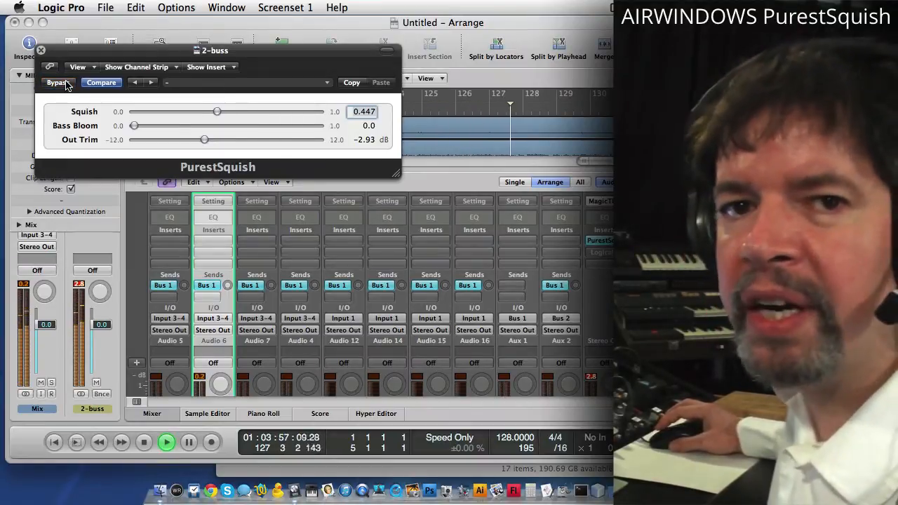
# Raise Squish to 0.47 and toggle PurestSquish's bypass to compare the unprocessed mix
pyautogui.moveTo(217, 111); pyautogui.dragTo(222, 111)
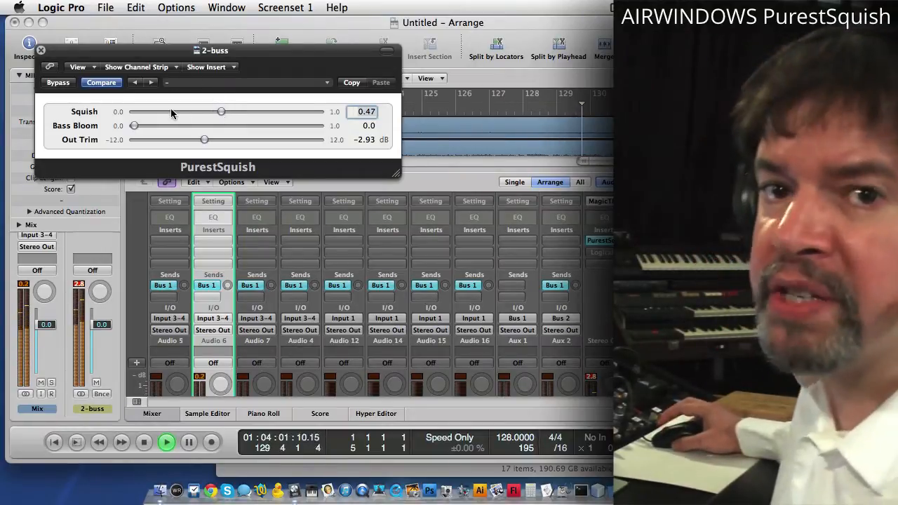
pyautogui.click(58, 82)
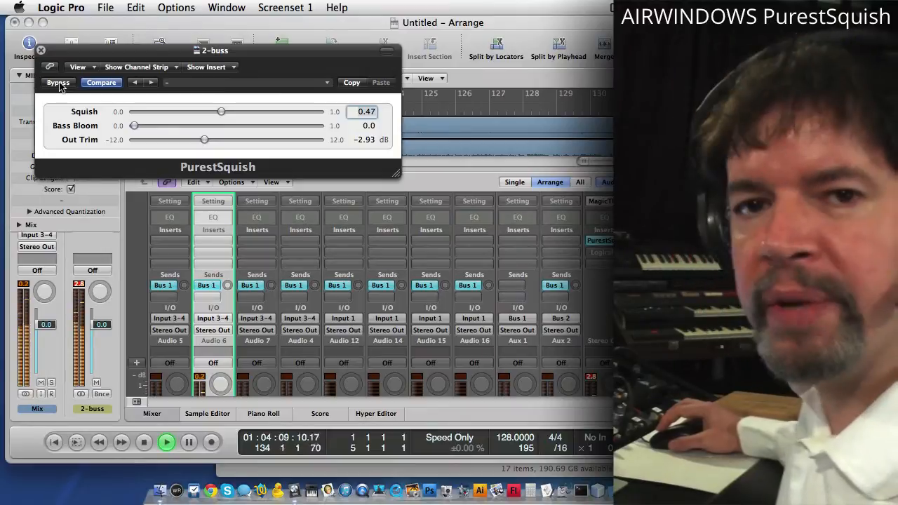
pyautogui.click(58, 82)
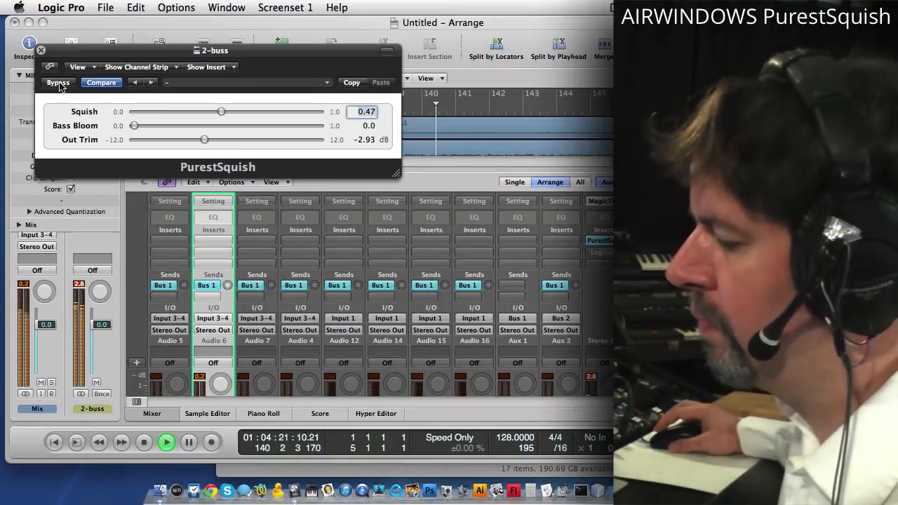
pyautogui.click(58, 82)
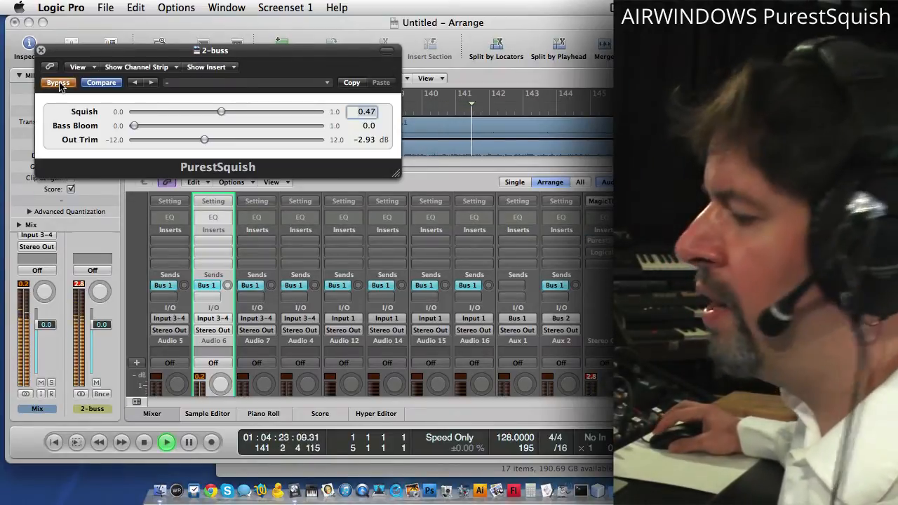